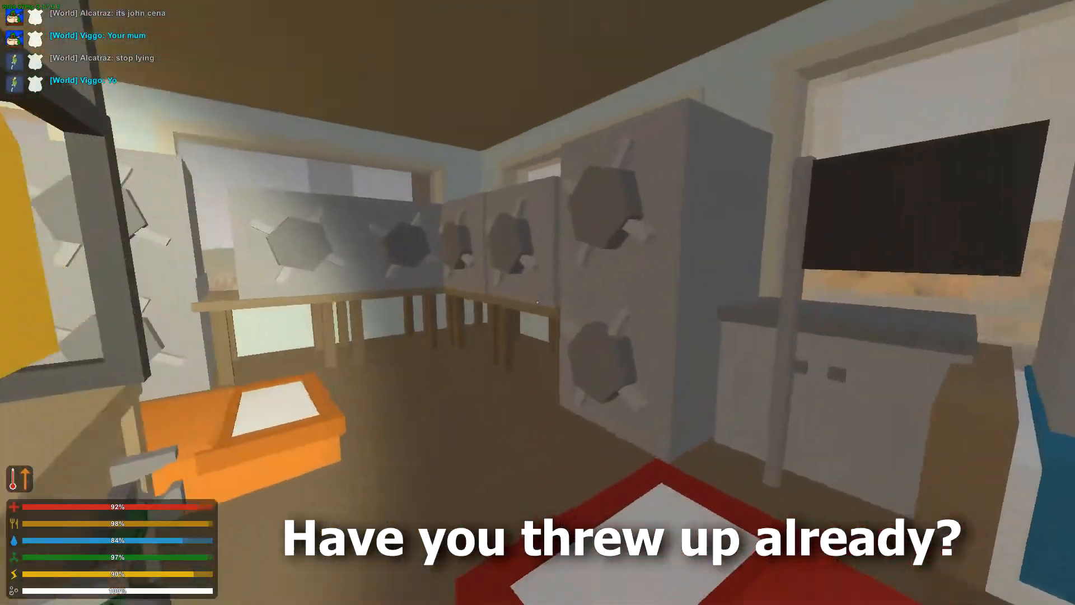
# Step: Head outdoors into the night with the rifle equipped showing 133/150 ammo
pyautogui.press('i')
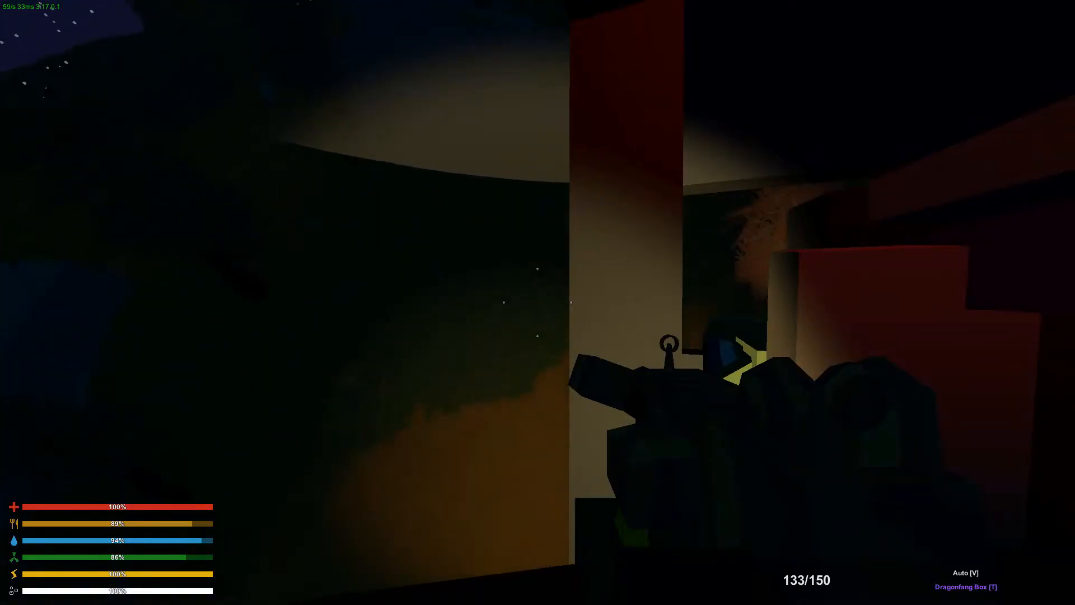
# Step: Meet the hat-wearing player by the tree, then view inventory beside the storage box contents
pyautogui.press('m')
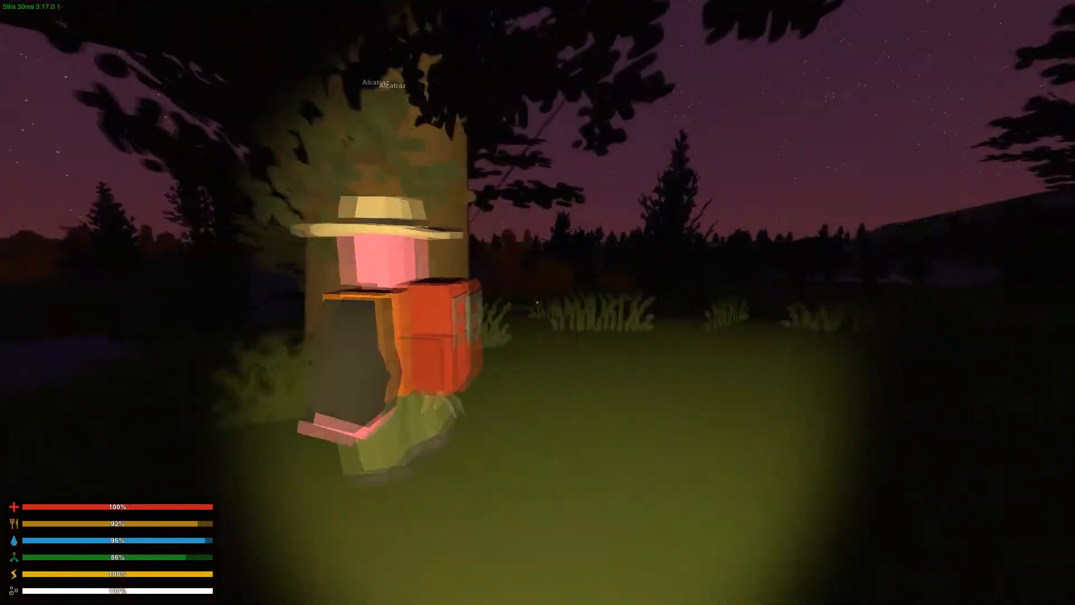
pyautogui.press('m')
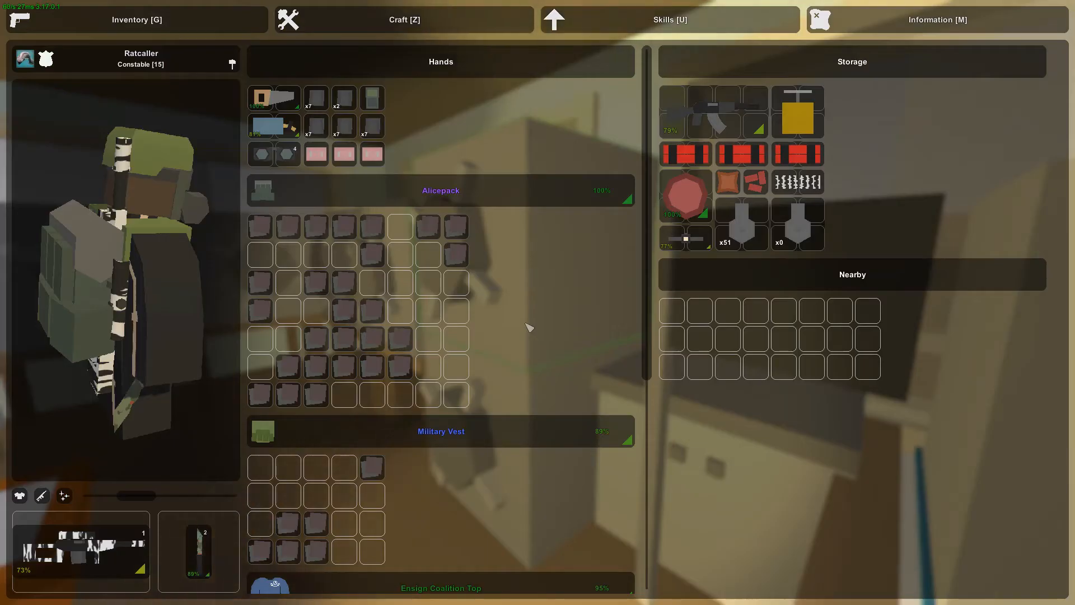
# Step: Drag the rifle into the Ensign Coalition Top grid and return to play at dusk
pyautogui.scroll(-3)
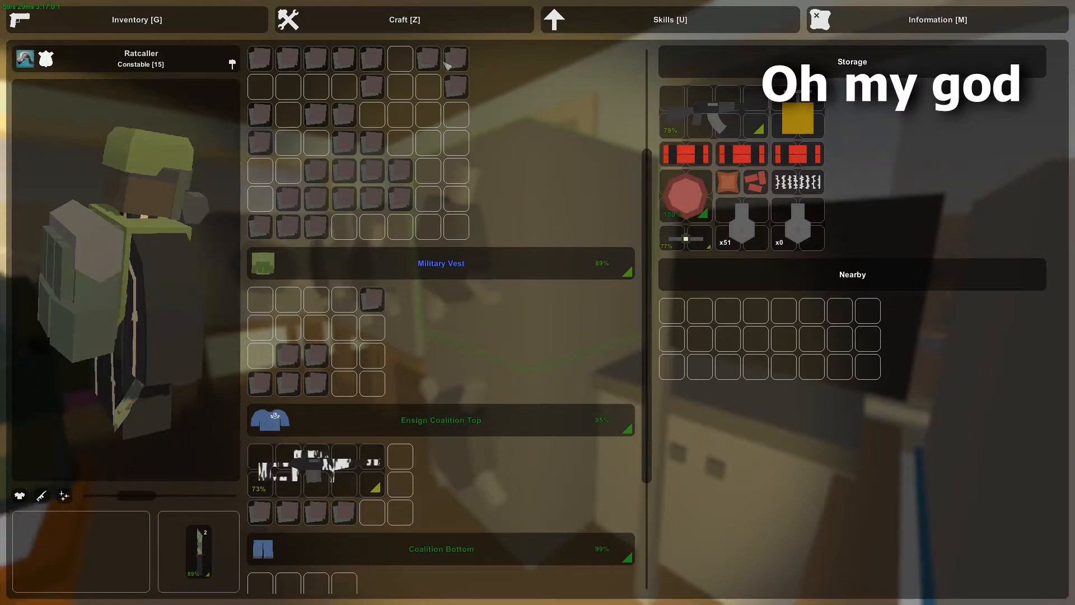
pyautogui.click(403, 19)
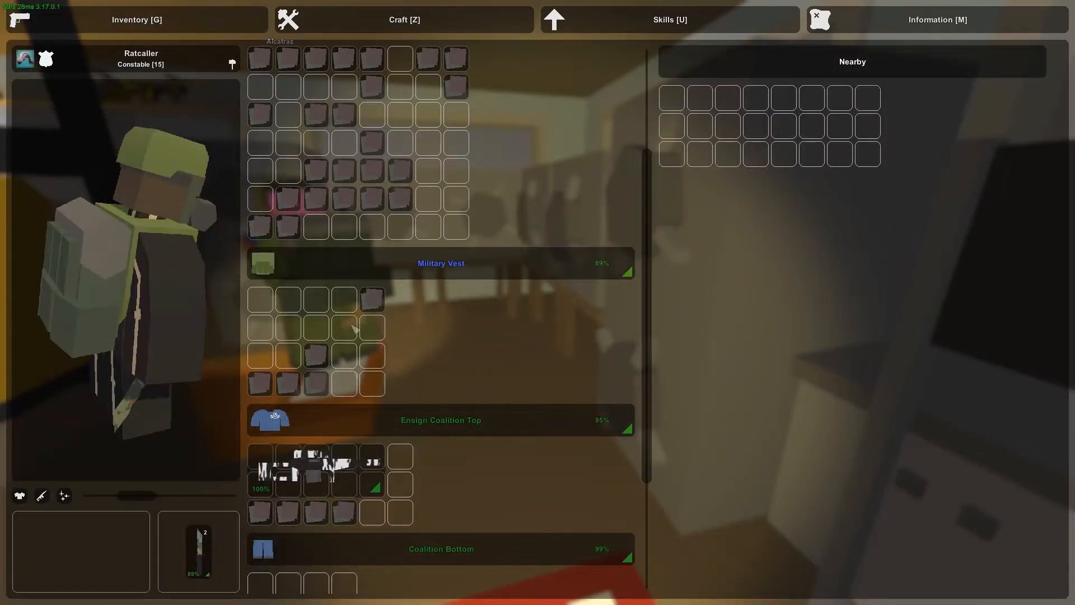
pyautogui.press('g')
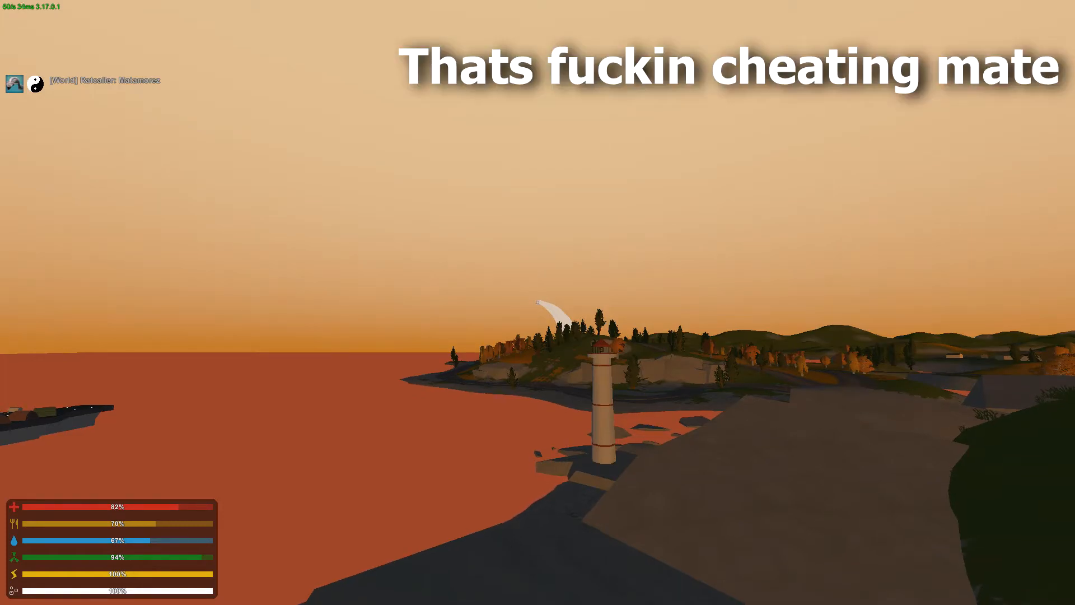
pyautogui.press('m')
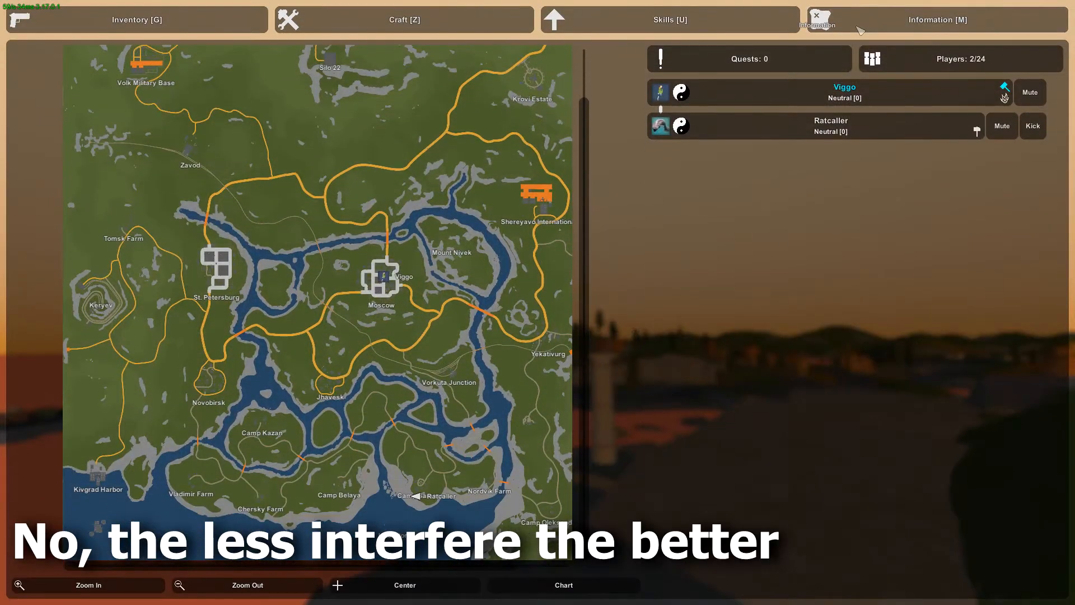
pyautogui.click(815, 16)
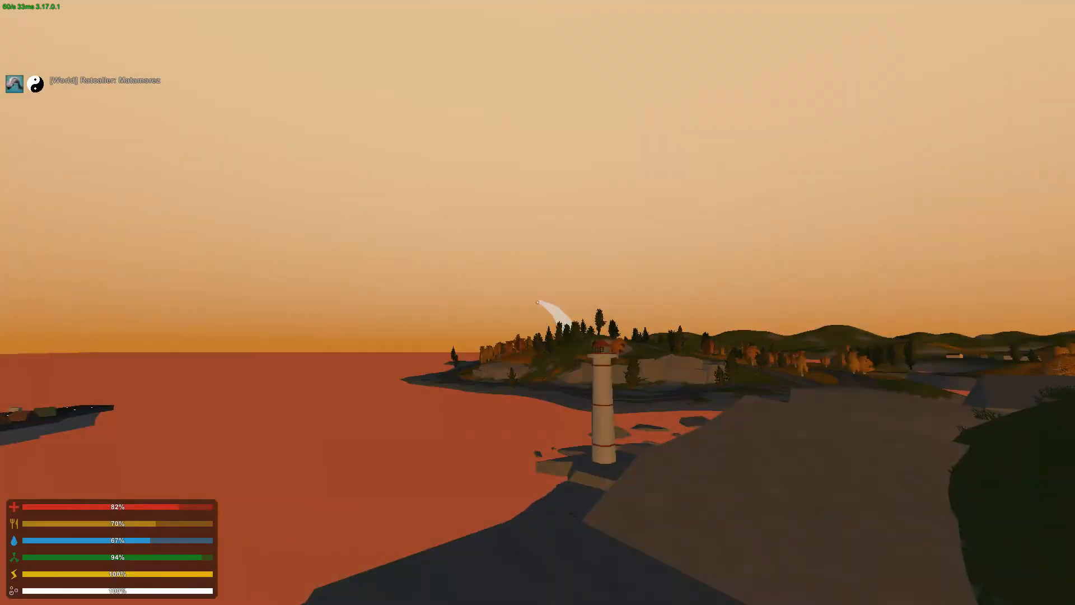